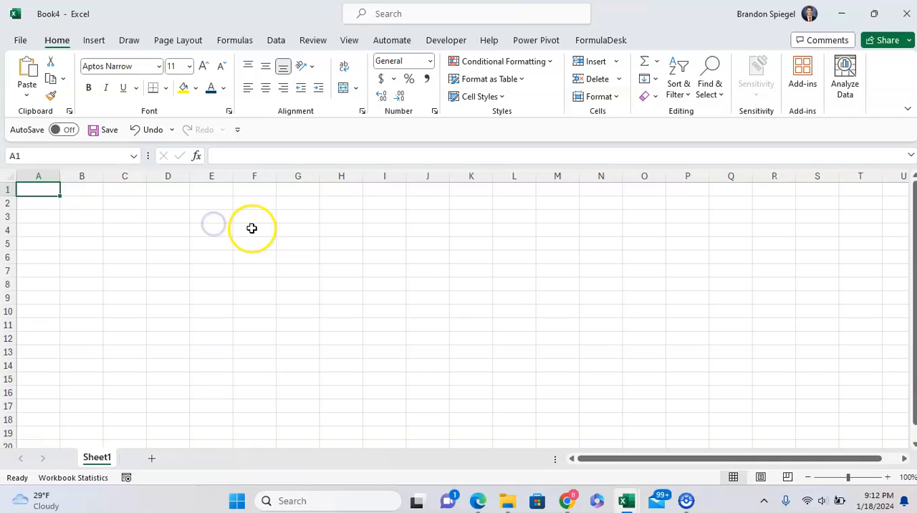
Draw a Rectangle shape over cells E3 to I9 on the empty worksheet.
left_click(212, 256)
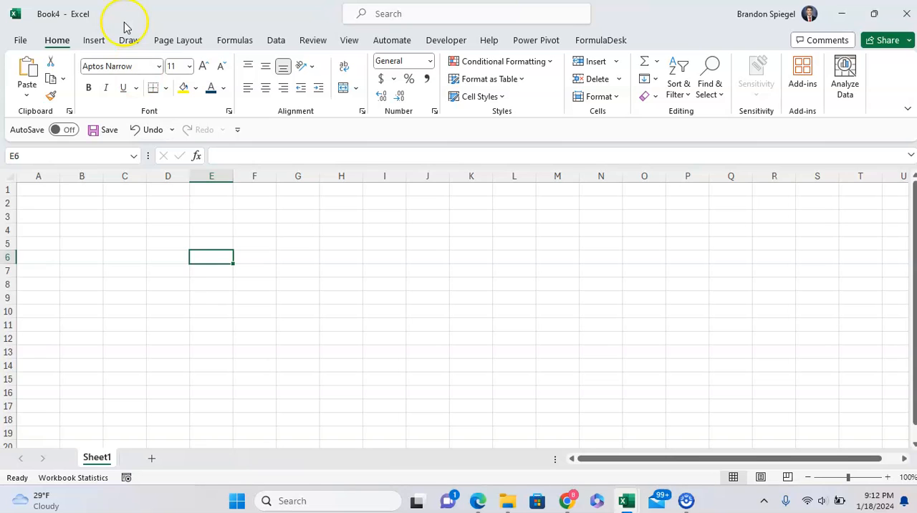
left_click(93, 40)
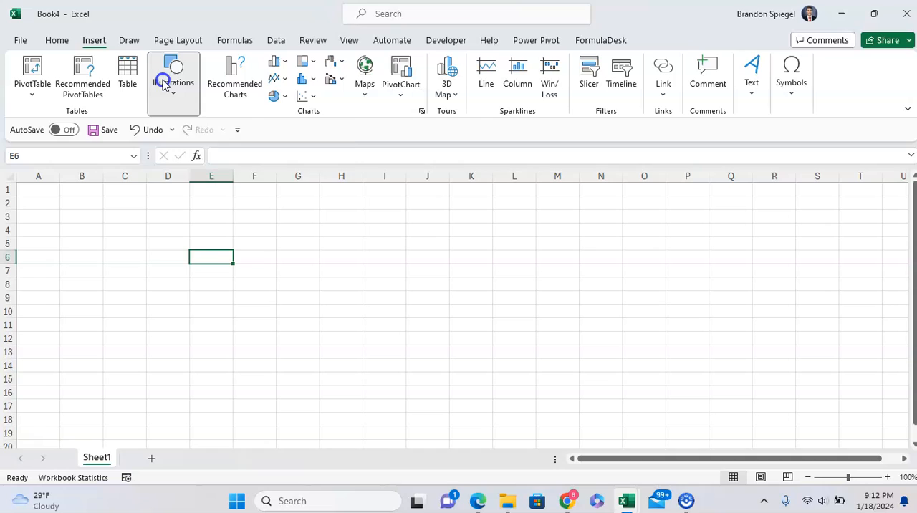
left_click(173, 77)
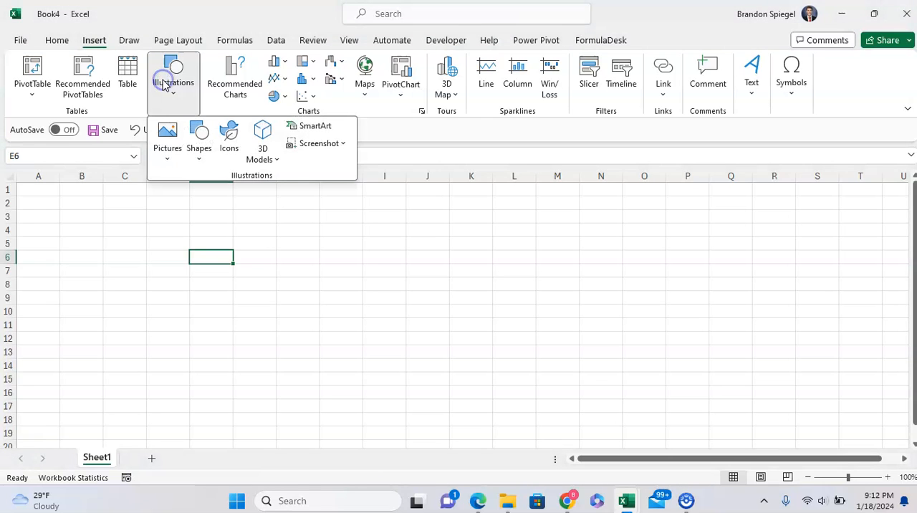
left_click(199, 136)
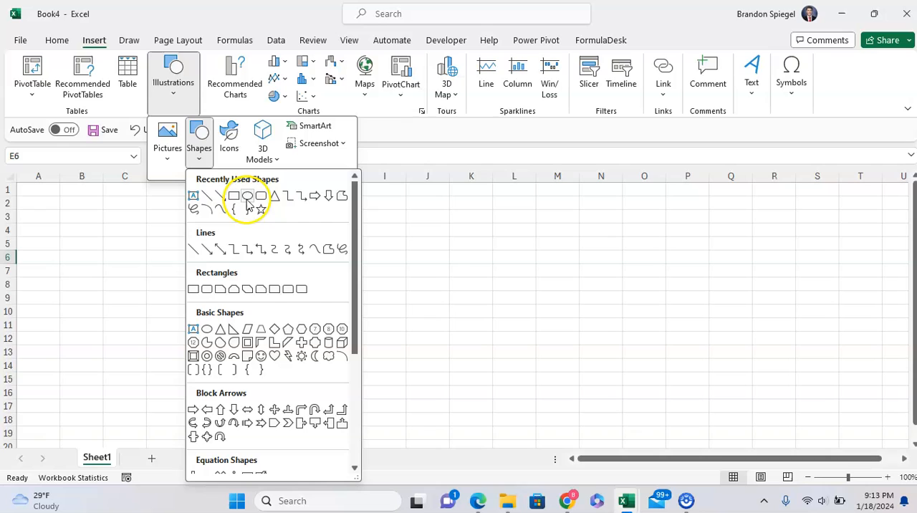
mouse_move(233, 195)
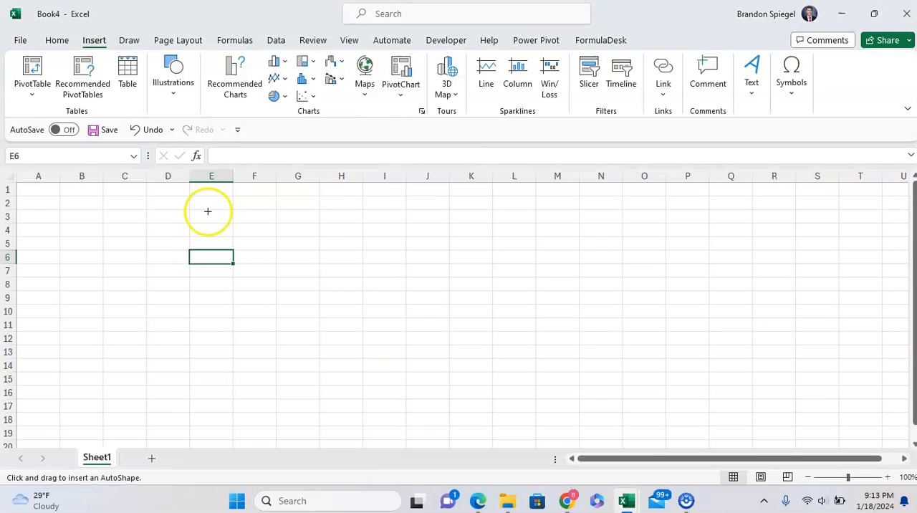
left_click_drag(208, 211, 395, 307)
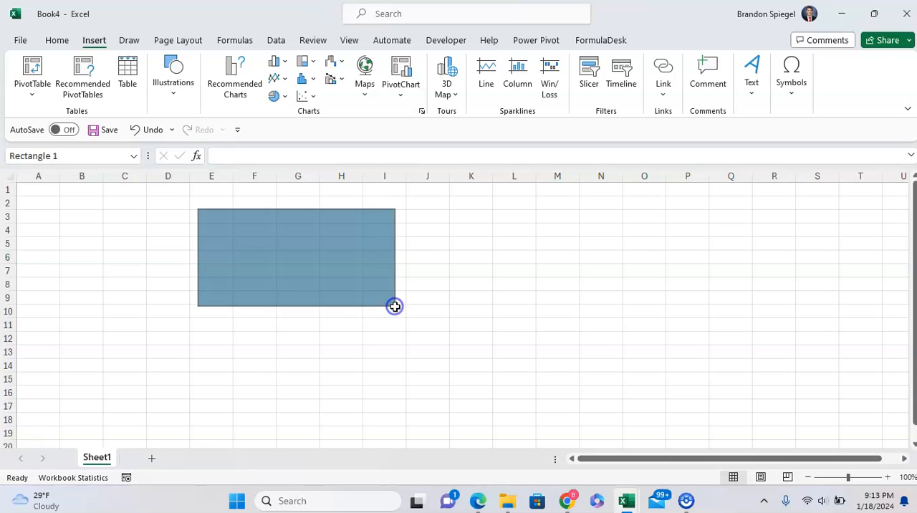
left_click(470, 256)
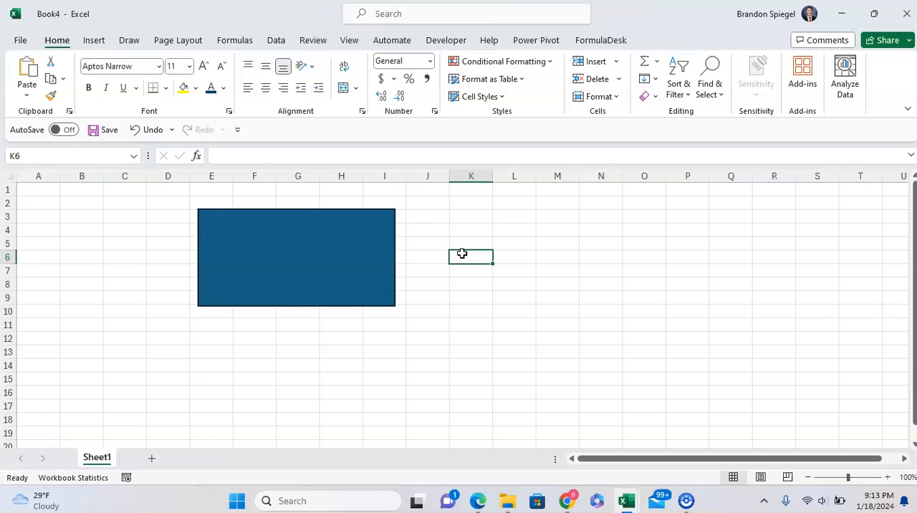
Give the rectangle a Picture or texture fill through its Format Shape settings.
right_click(295, 258)
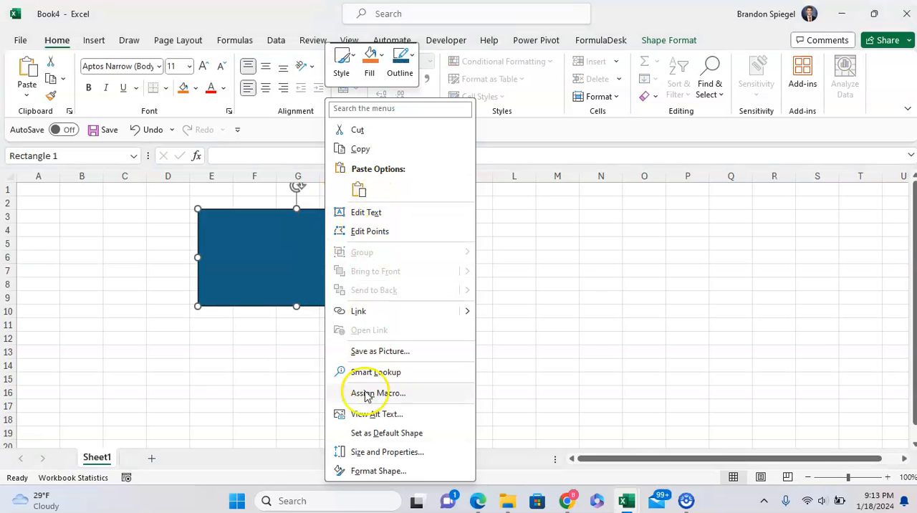
mouse_move(372, 470)
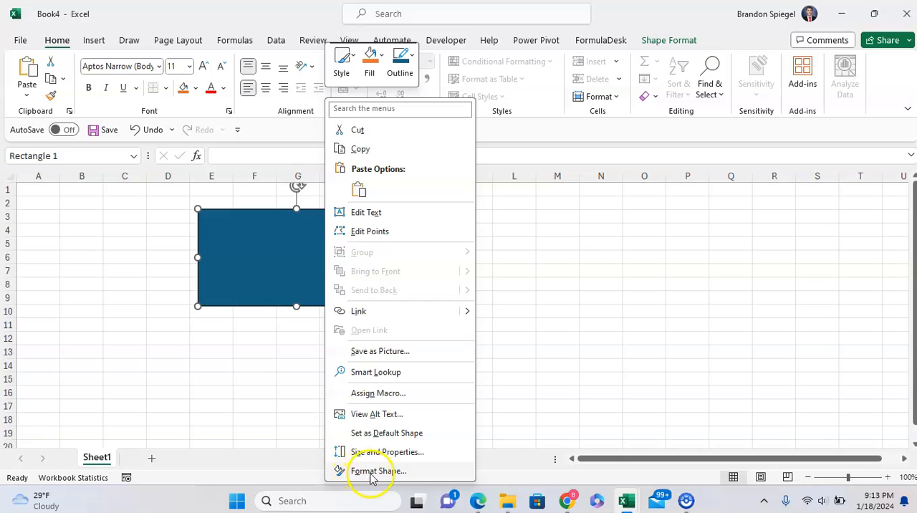
left_click(378, 470)
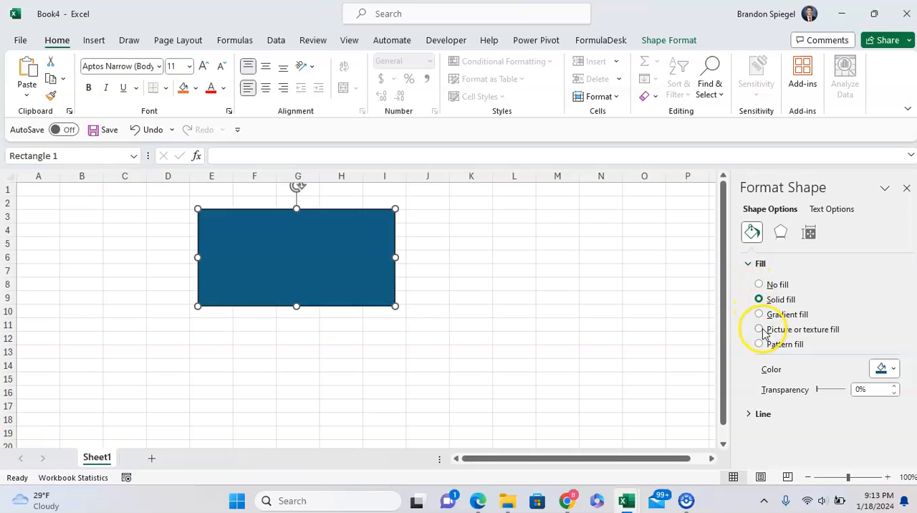
left_click(759, 329)
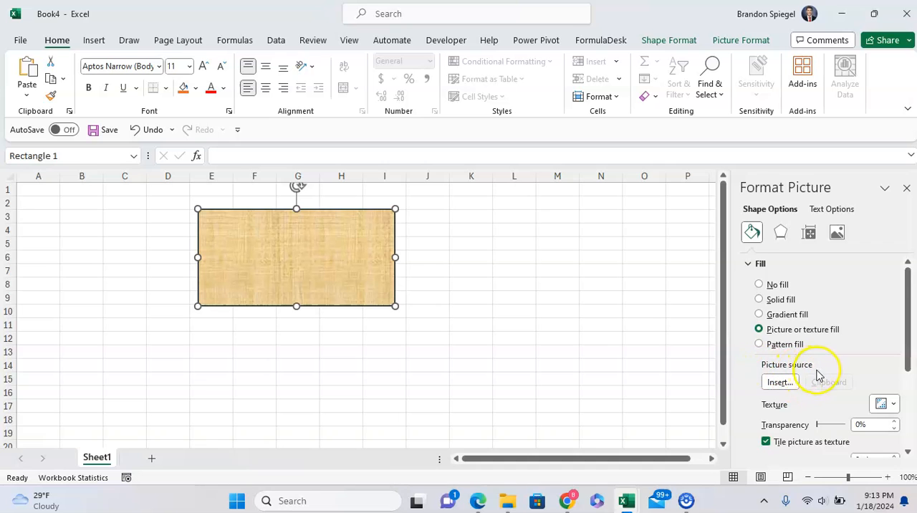
Browse the Stock Images library for a bicycle photo to use as the rectangle's fill.
left_click(779, 381)
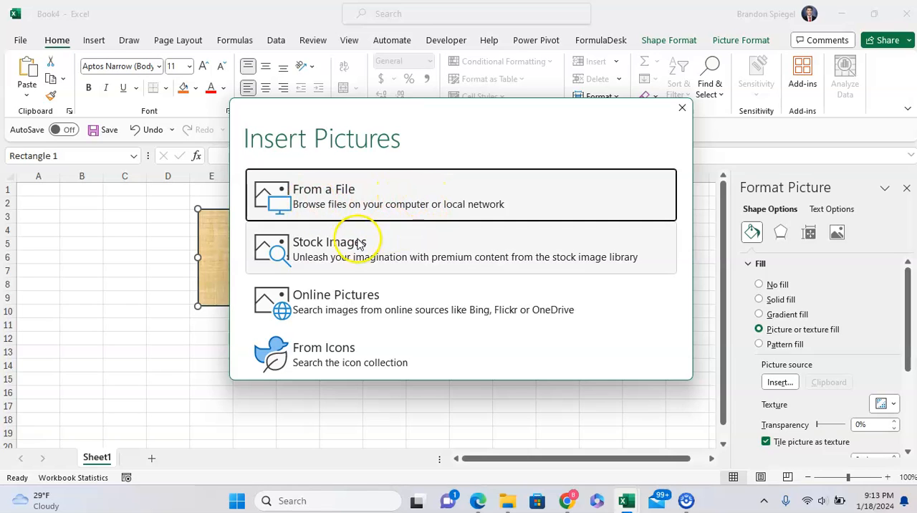
mouse_move(343, 301)
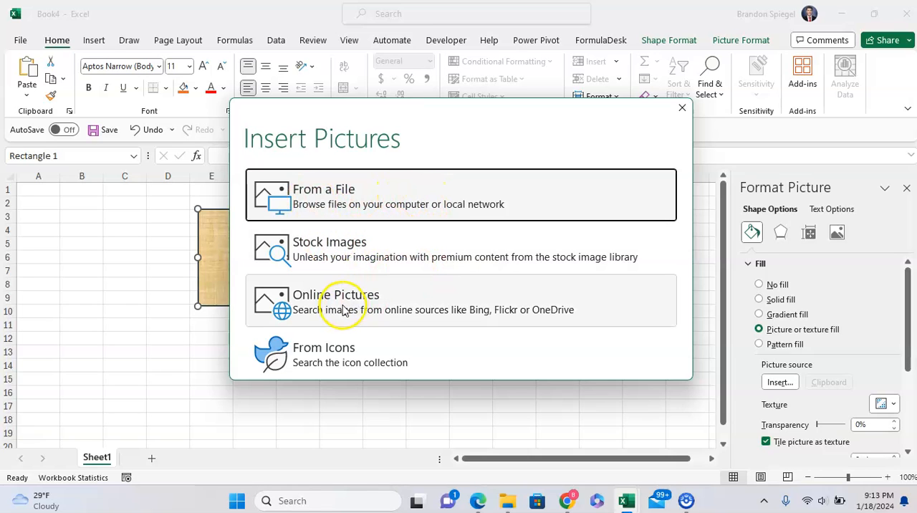
mouse_move(413, 366)
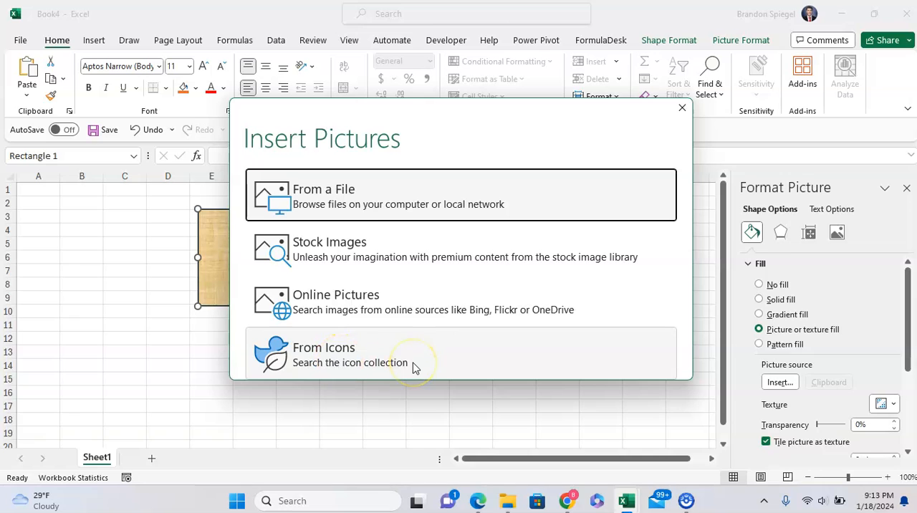
mouse_move(341, 257)
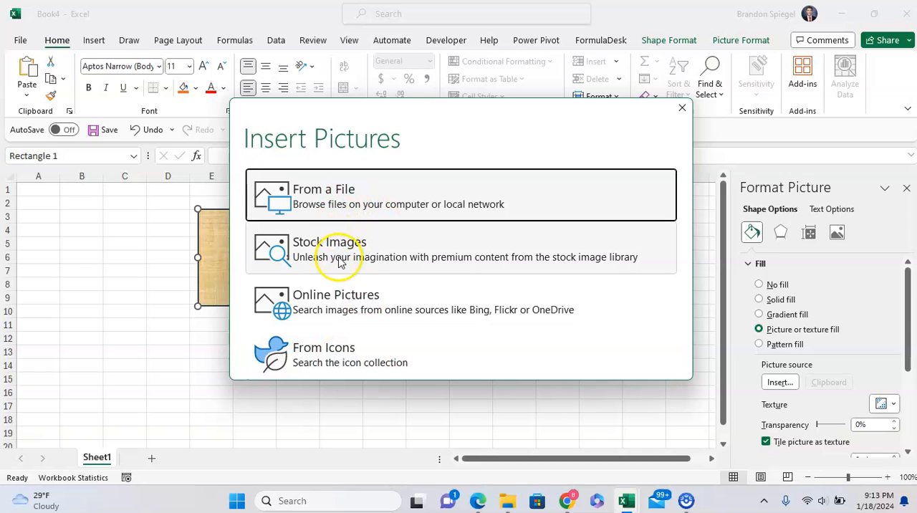
left_click(338, 256)
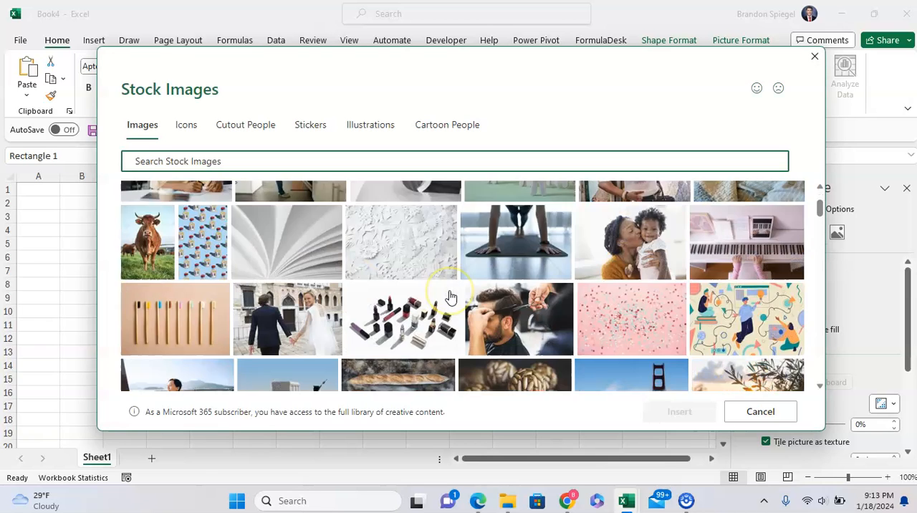
scroll("down", 3)
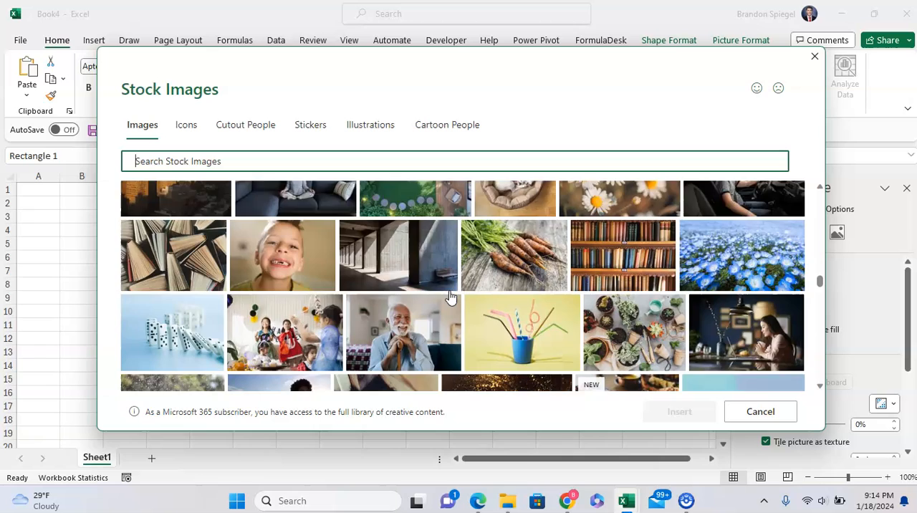
scroll("down", 3)
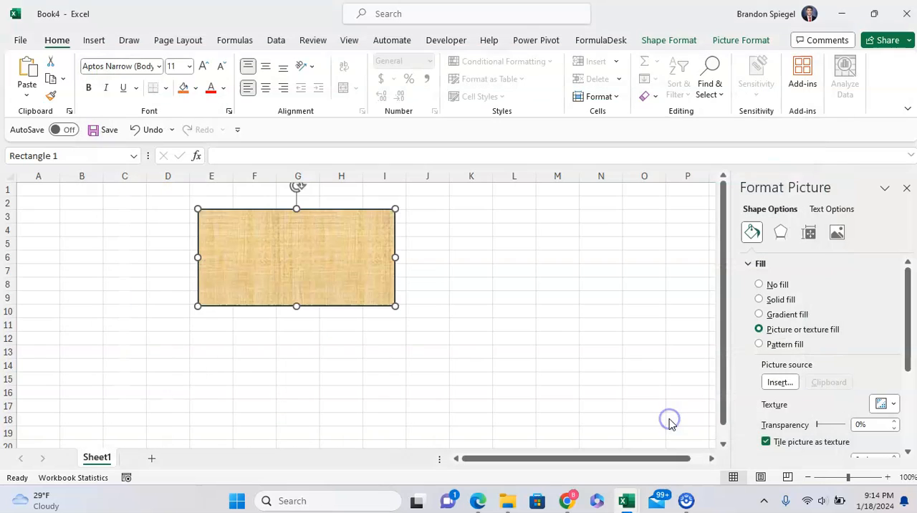
mouse_move(478, 295)
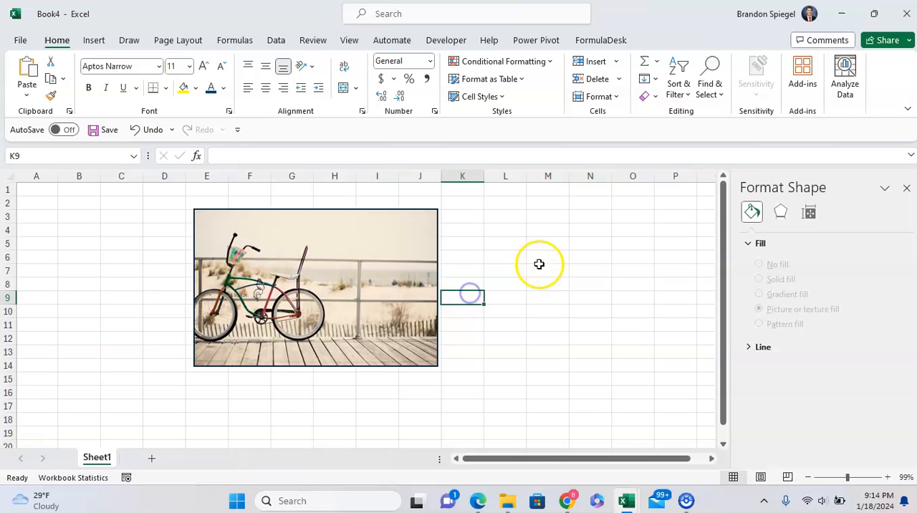
Draw an Oval shape on the sheet to the right of the bicycle photo.
left_click(94, 41)
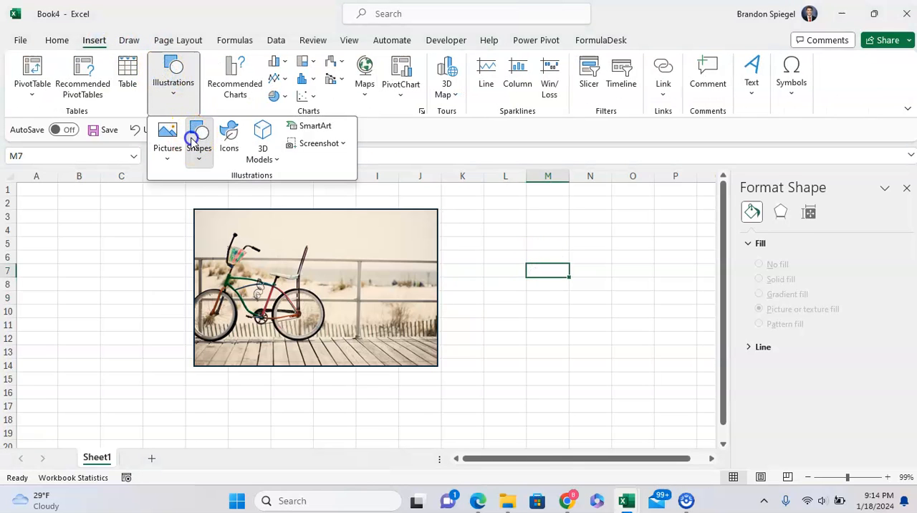
left_click(198, 136)
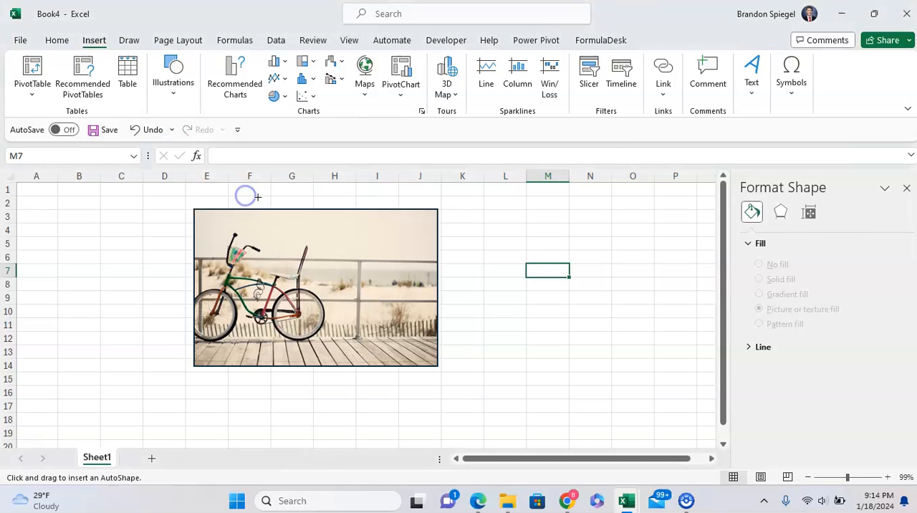
left_click_drag(516, 236, 630, 355)
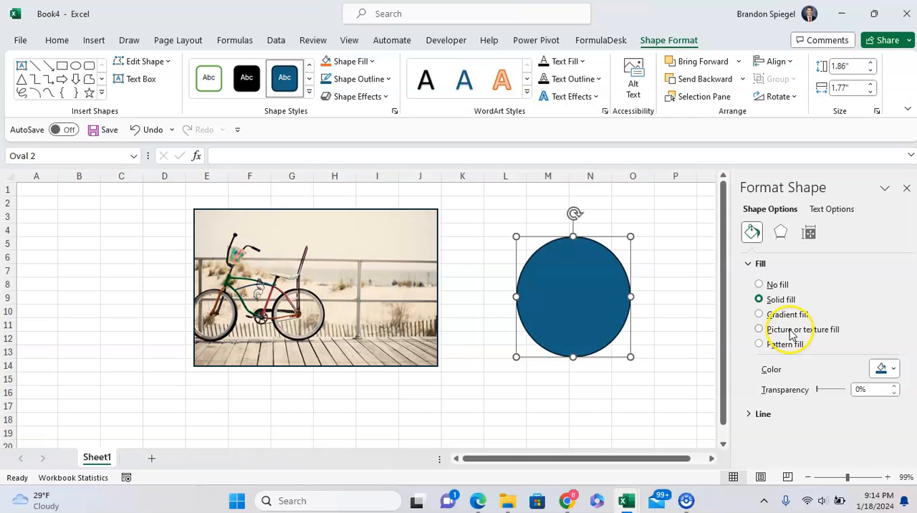
Fill the oval with the same bicycle photo and drag a handle to enlarge it.
right_click(547, 283)
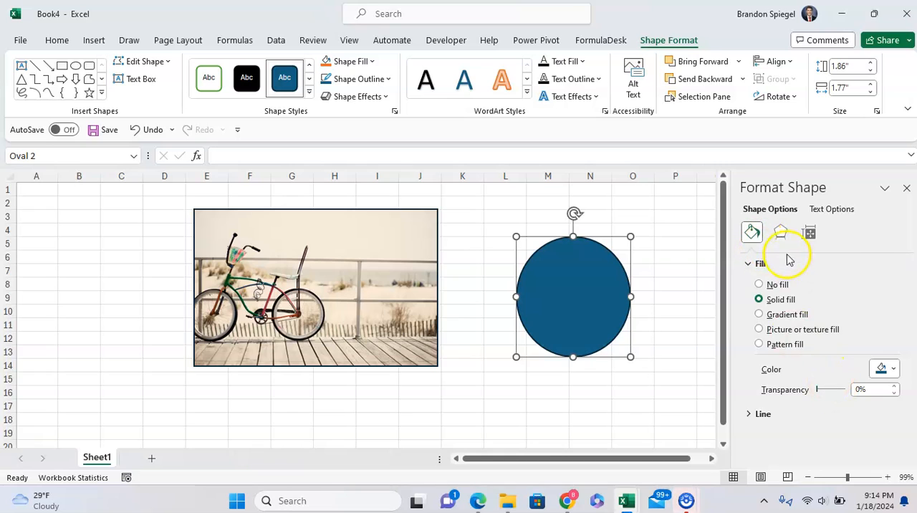
left_click(758, 329)
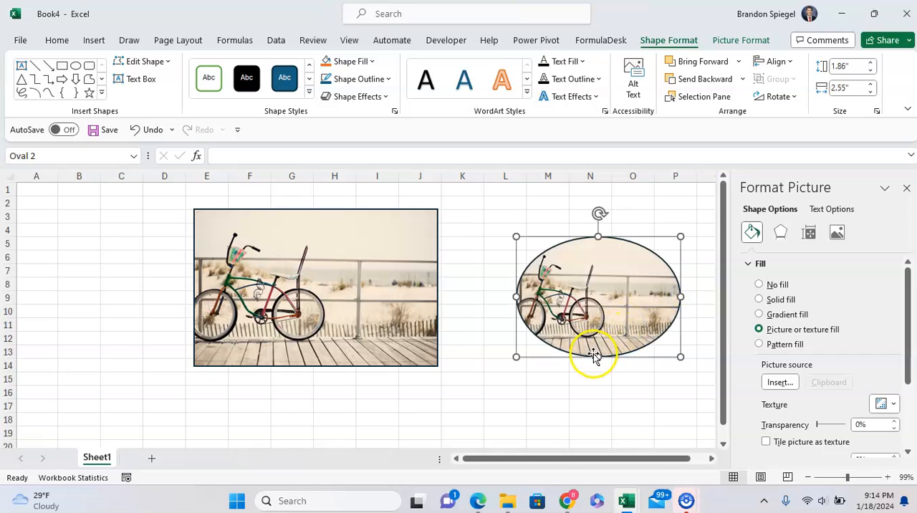
left_click_drag(599, 356, 589, 389)
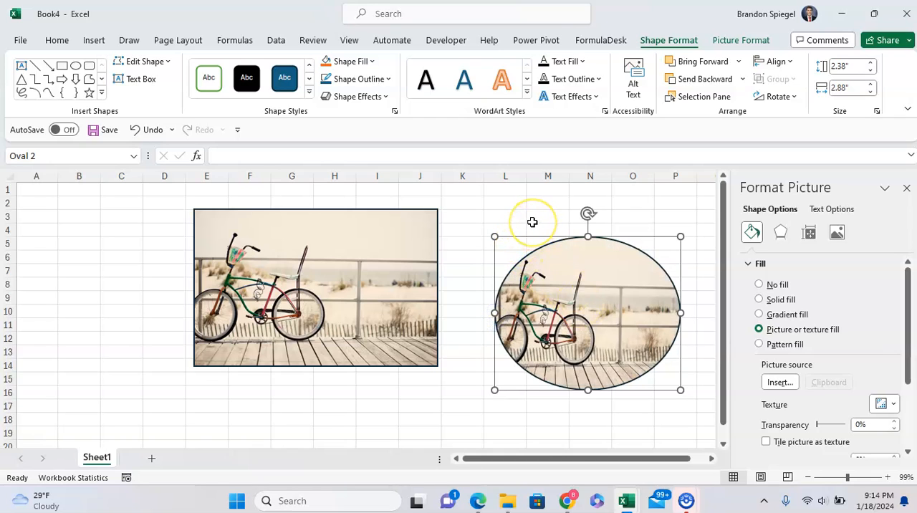
mouse_move(550, 218)
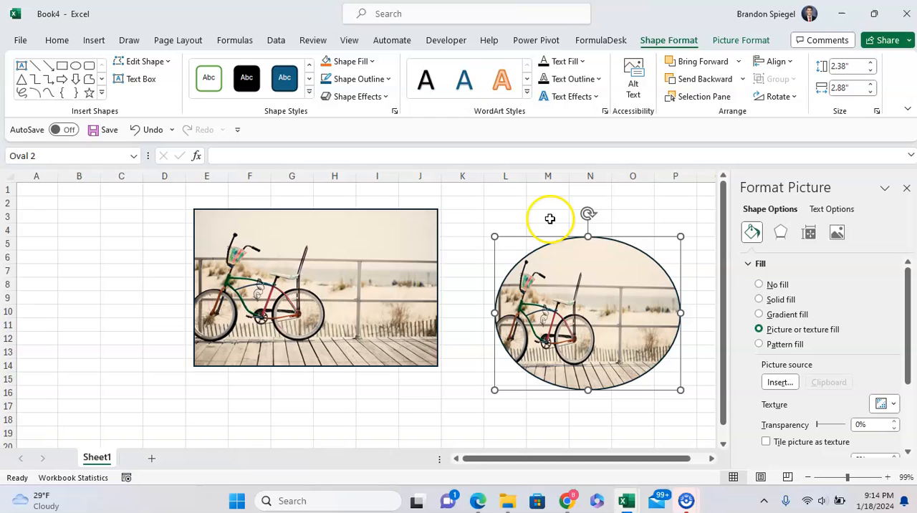
mouse_move(777, 370)
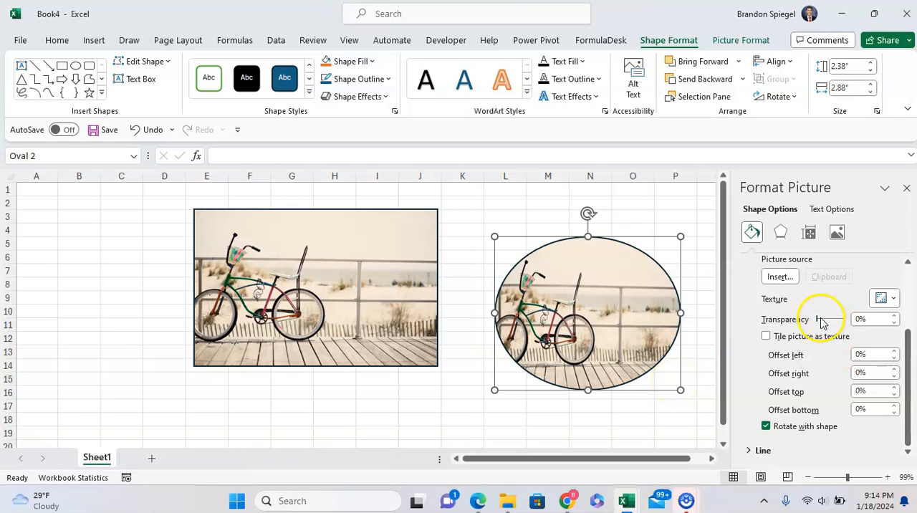
left_click_drag(823, 318, 833, 318)
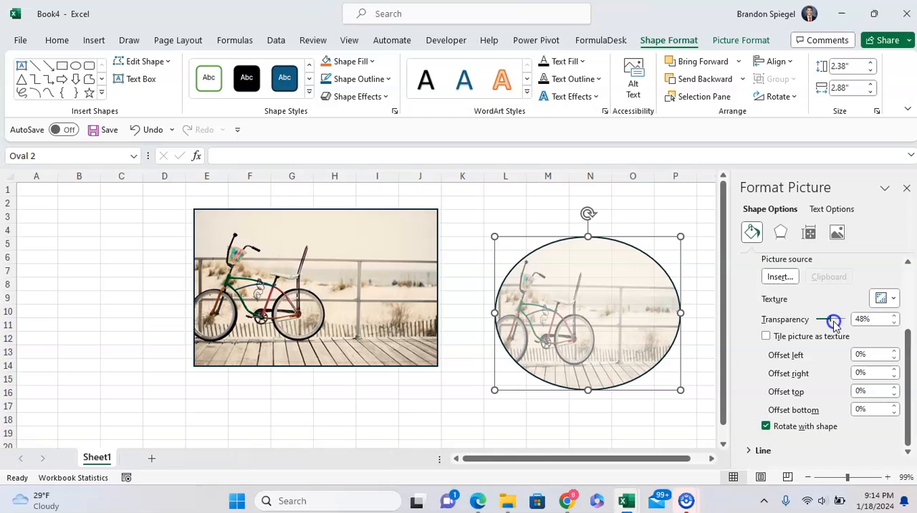
left_click_drag(833, 321, 810, 321)
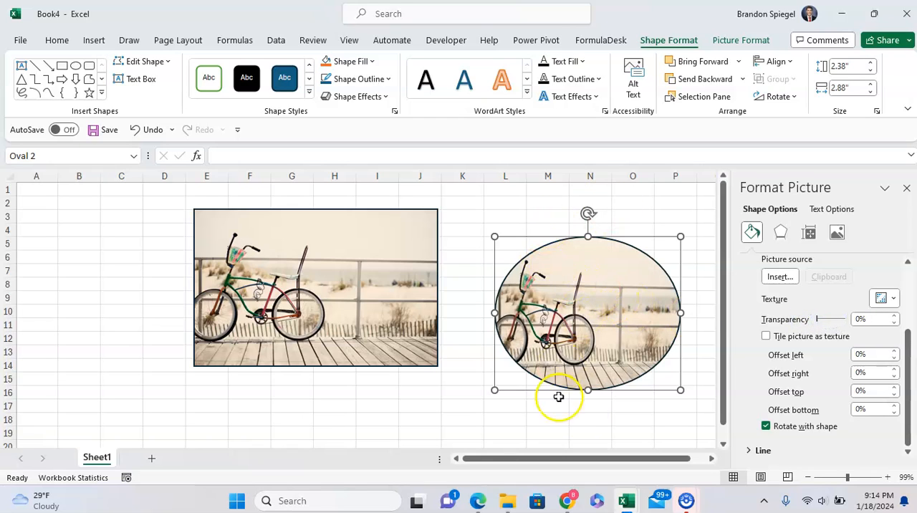
left_click(765, 336)
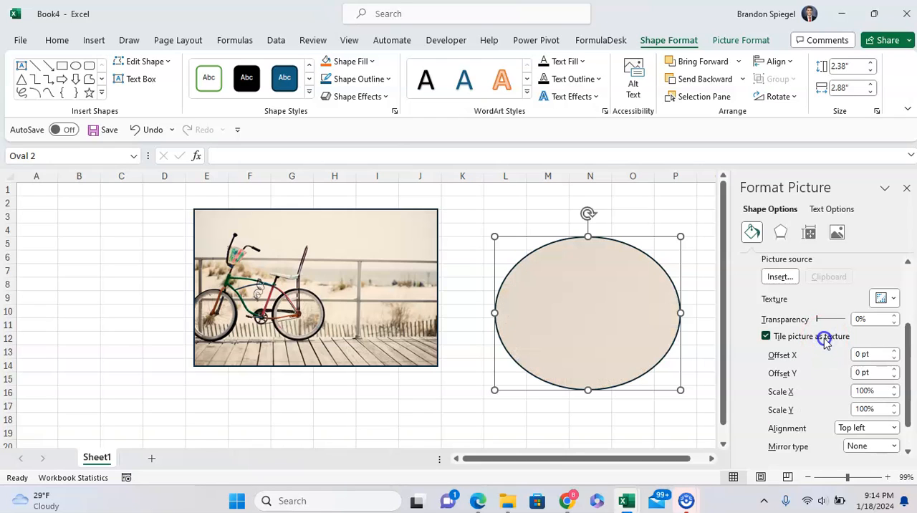
left_click(765, 336)
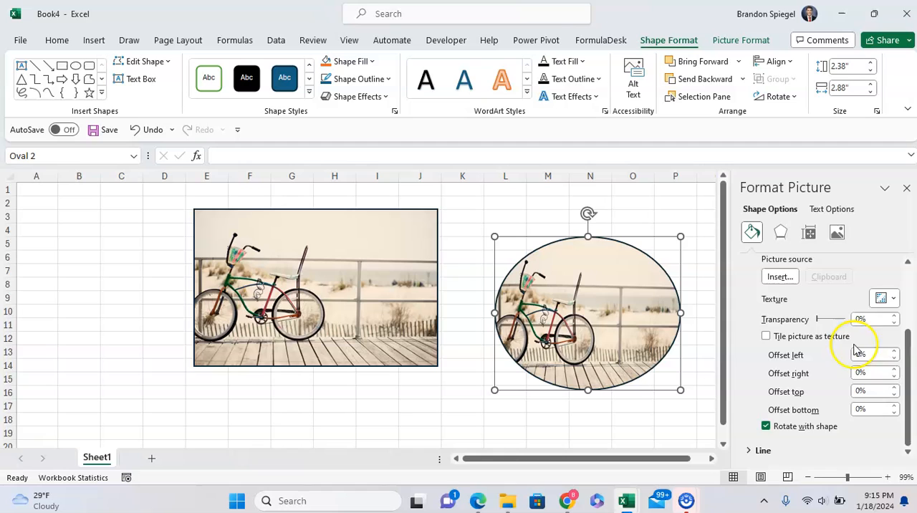
Set the oval photo's Offset left to 33% and Offset right to -16%.
left_click(898, 351)
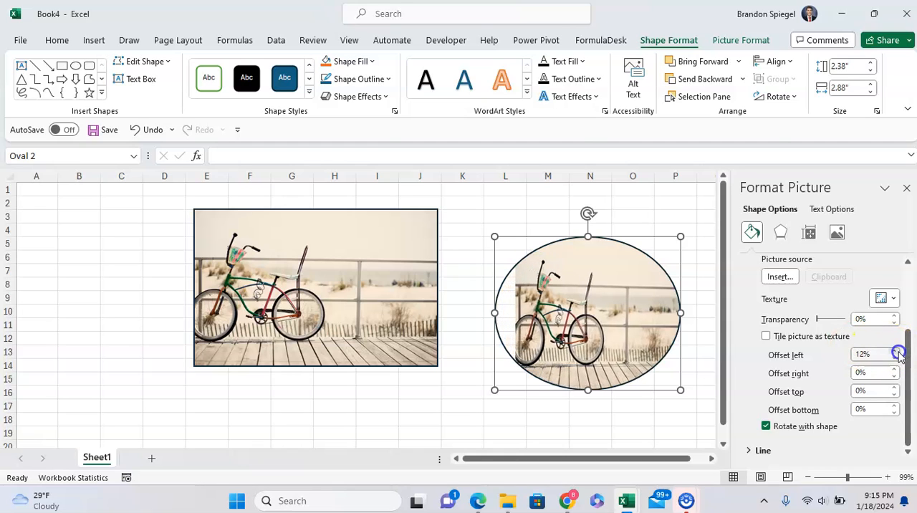
left_click(894, 351)
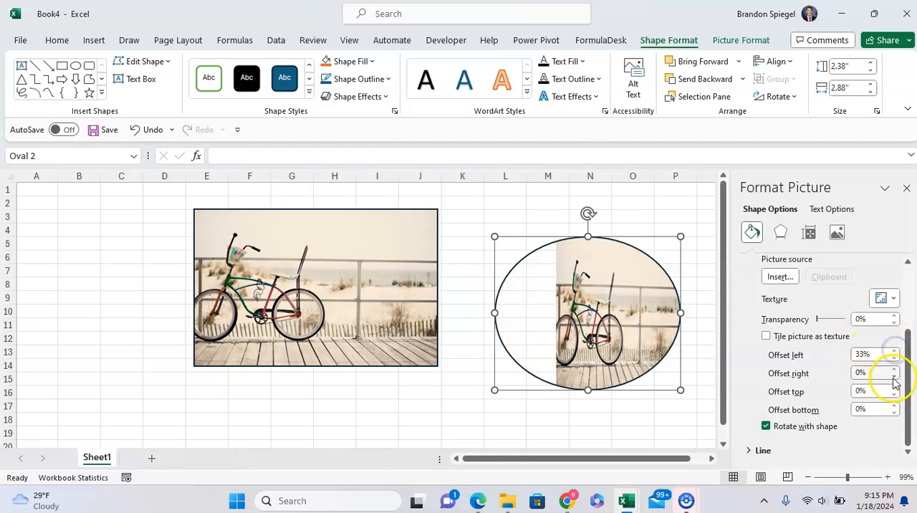
left_click(894, 370)
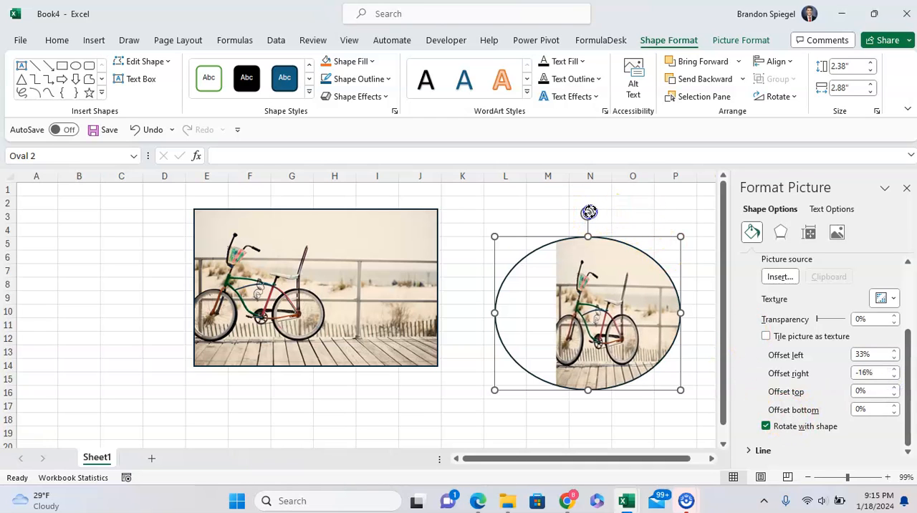
Rotate the oval to a tilt and uncheck Rotate with shape so the photo stays upright.
left_click_drag(588, 212, 551, 375)
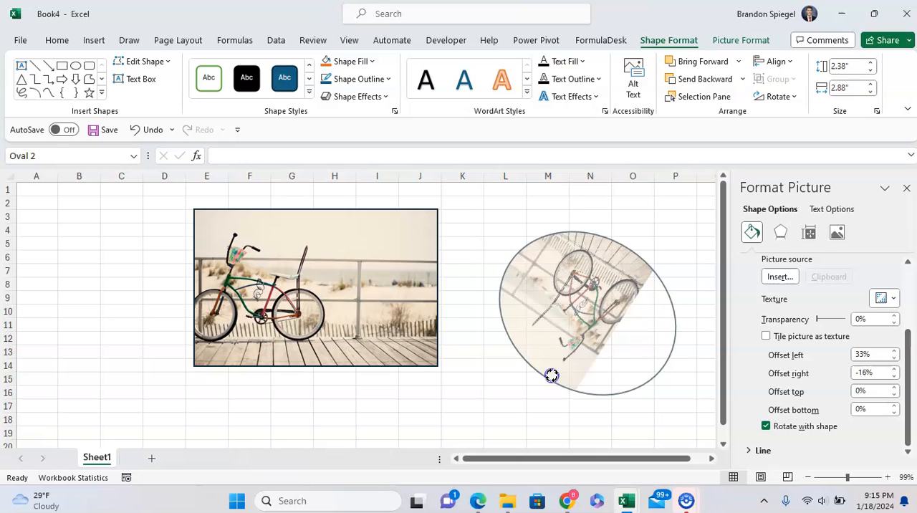
left_click_drag(551, 376, 586, 269)
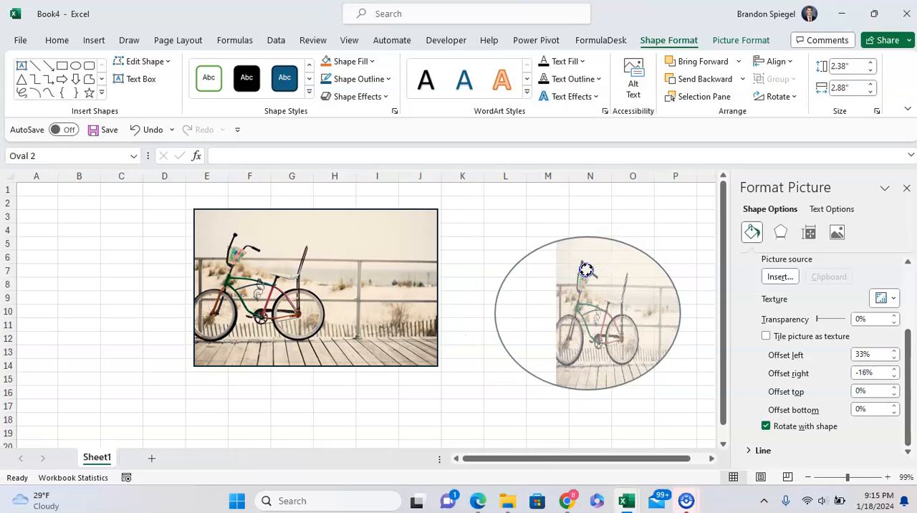
left_click(765, 425)
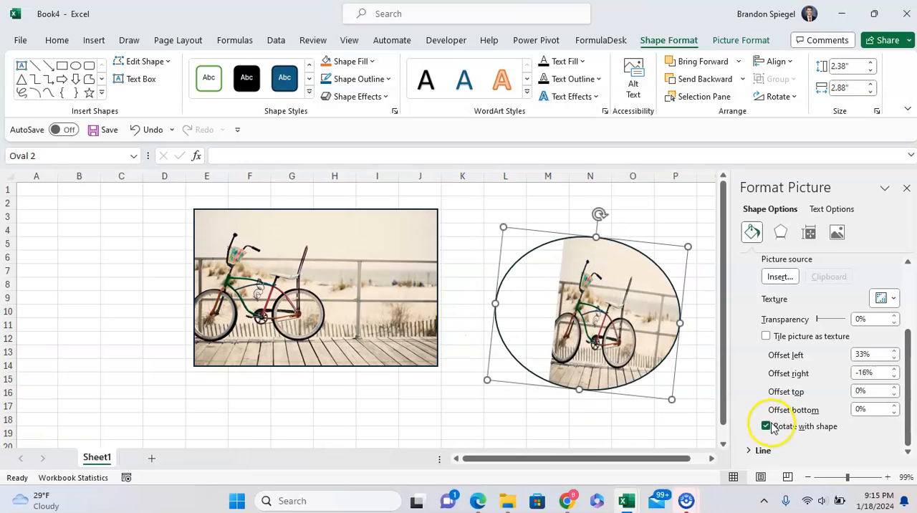
left_click(765, 426)
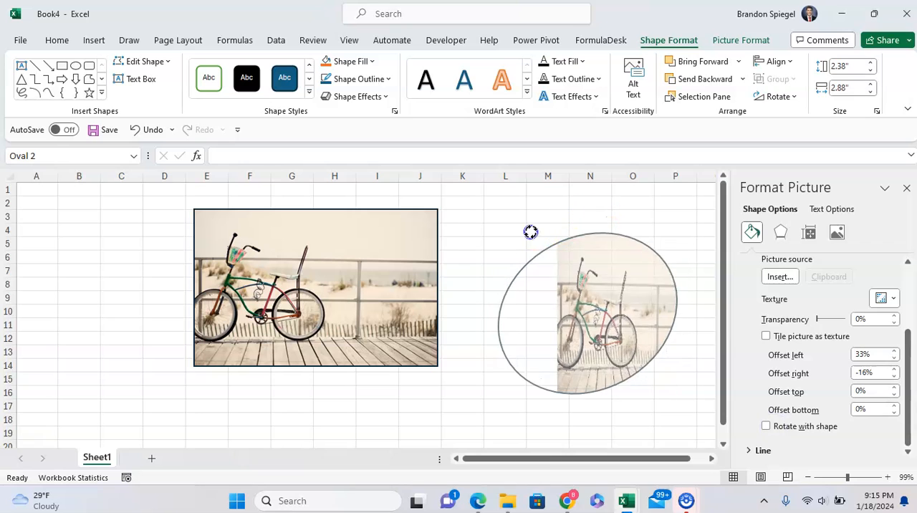